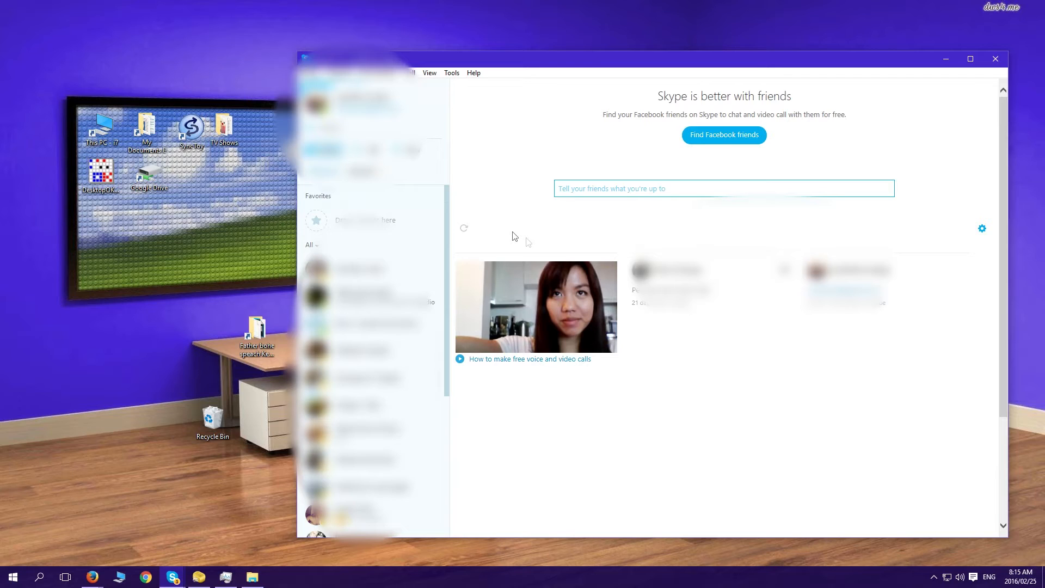
- Show the Change Language submenu from the Tools menu, with English current
{"action": "left_click", "coordinate": [451, 72]}
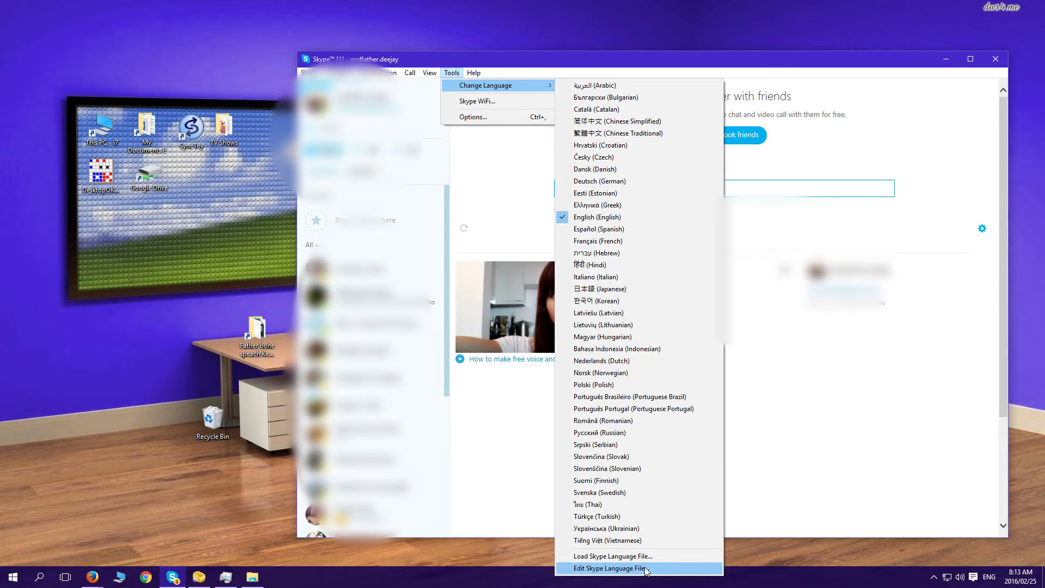
- Open the language file editor and save the strings as 'Giuseppe Skype'
{"action": "left_click", "coordinate": [610, 568]}
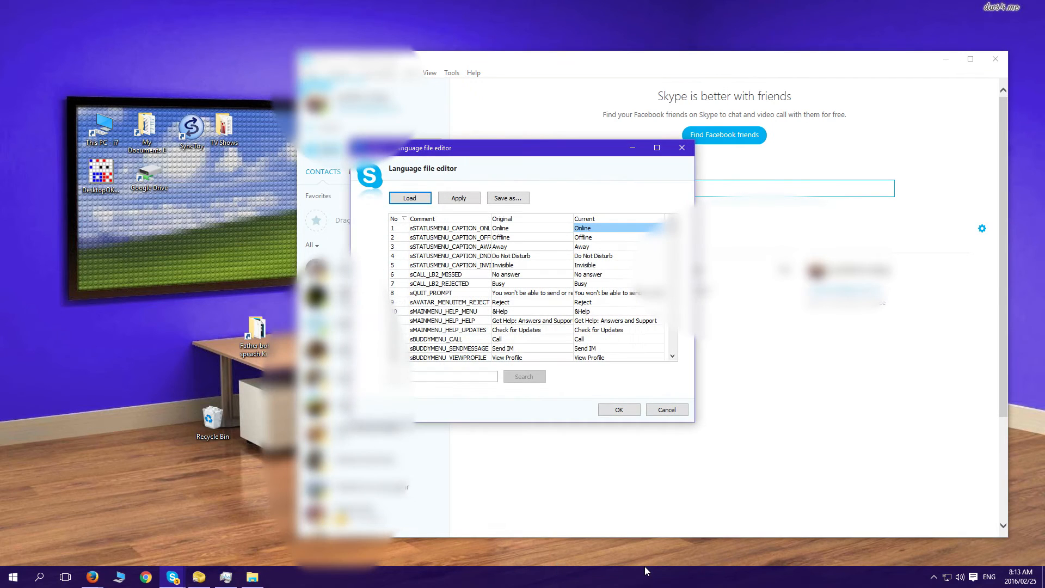
{"action": "left_click", "coordinate": [667, 410]}
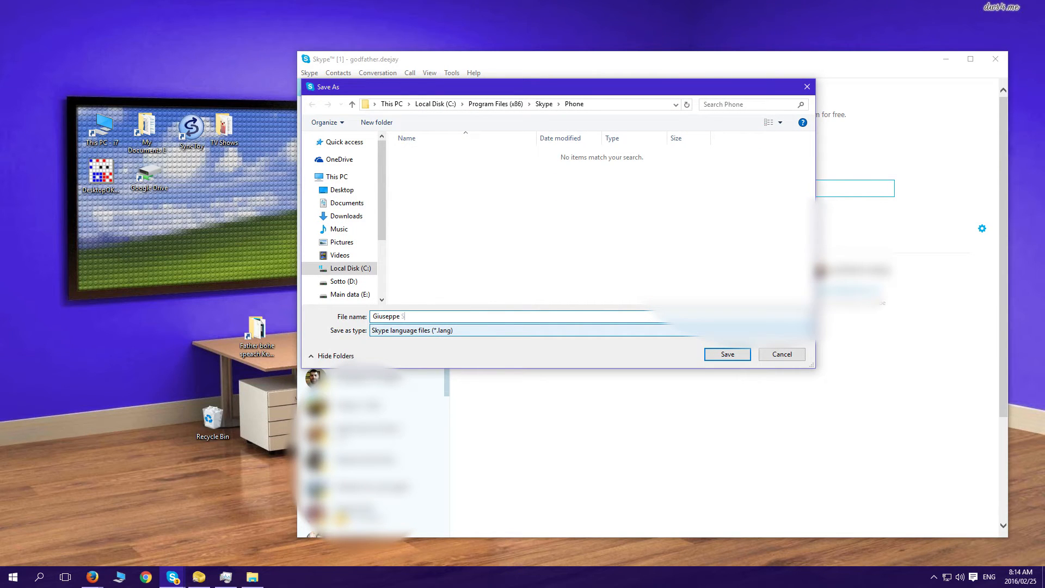
{"action": "type", "text": "kype"}
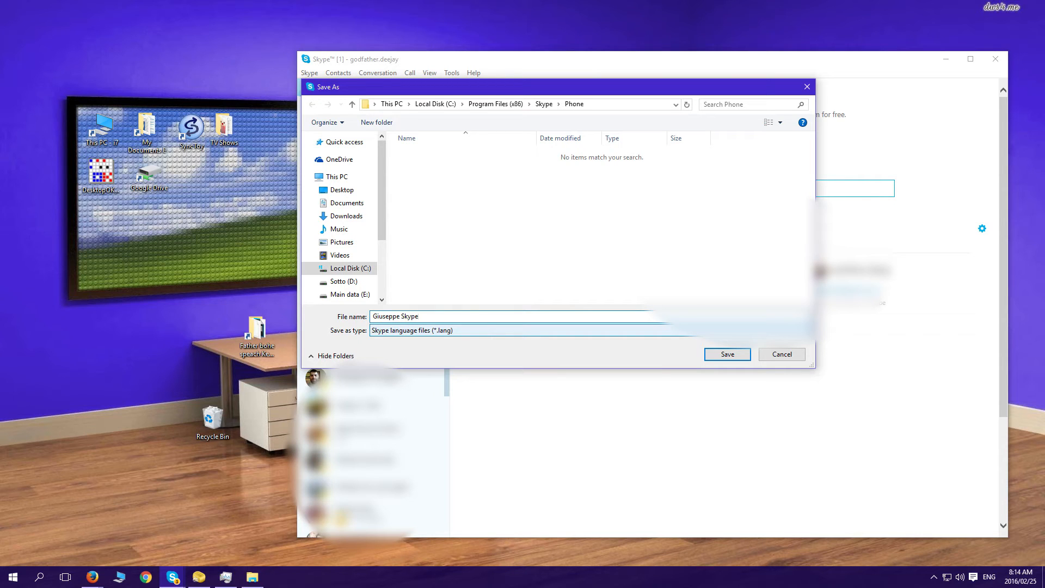
- Save 'Giuseppe Skype' and load Giuseppe Skype.lang as the interface language
{"action": "left_click", "coordinate": [782, 354]}
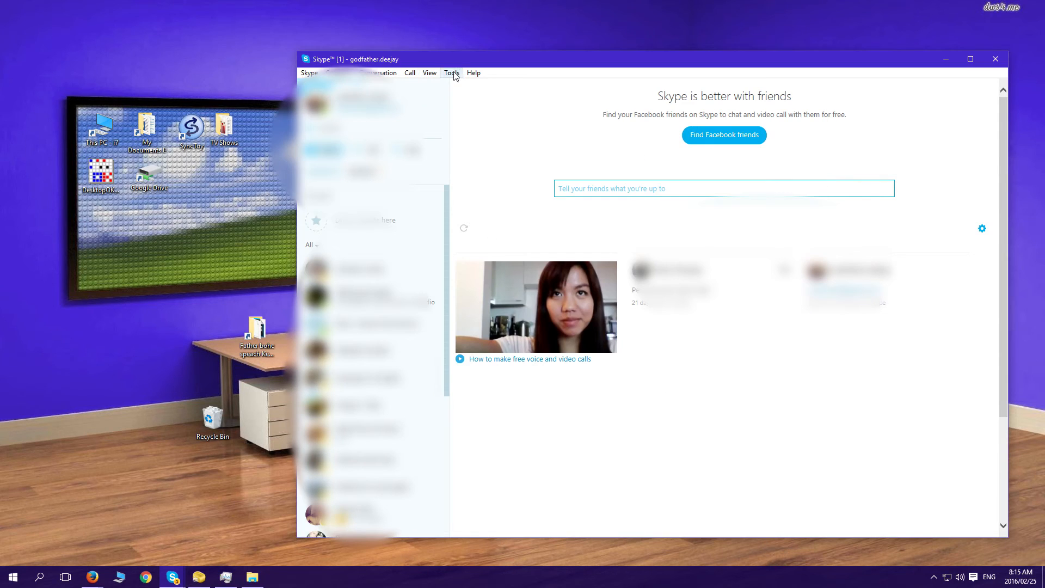
{"action": "left_click", "coordinate": [452, 73]}
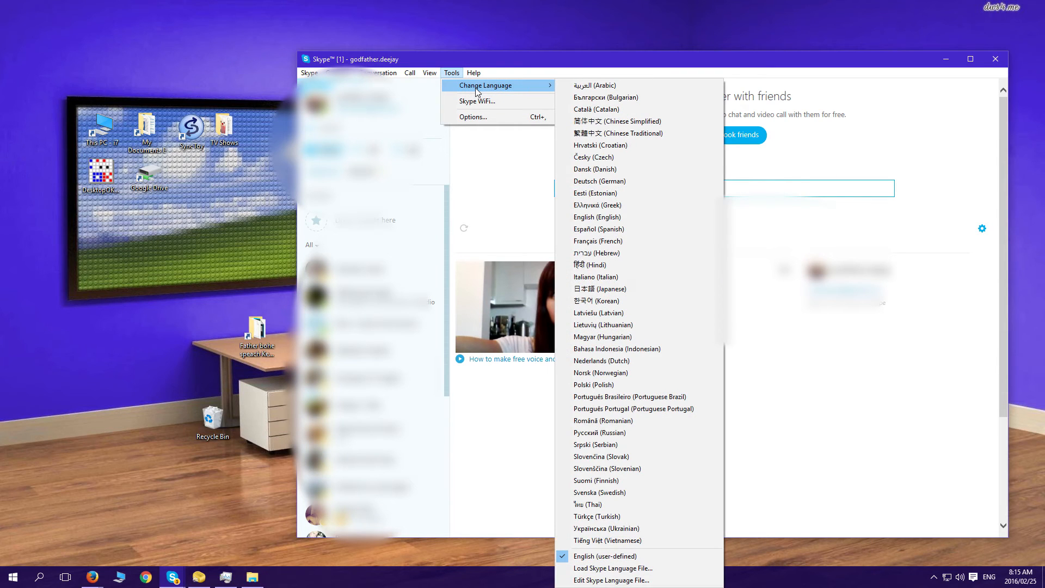
{"action": "mouse_move", "coordinate": [652, 573]}
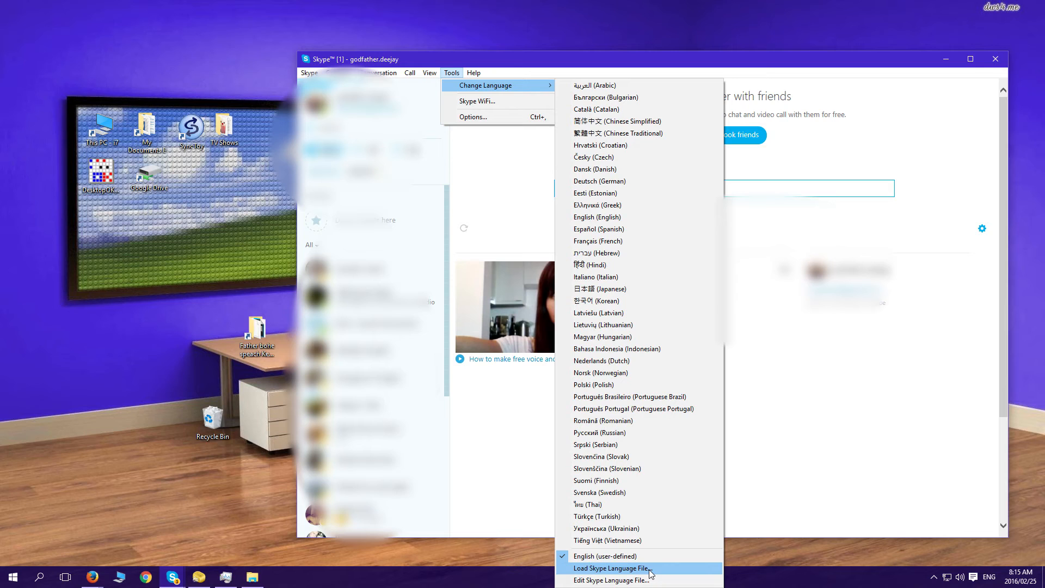
{"action": "left_click", "coordinate": [613, 568]}
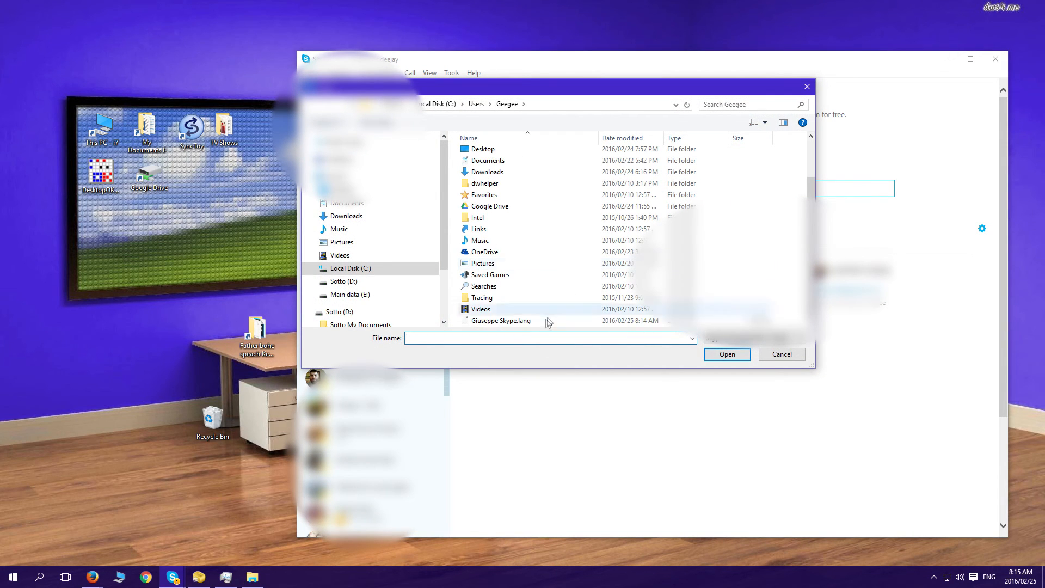
{"action": "left_click", "coordinate": [782, 354]}
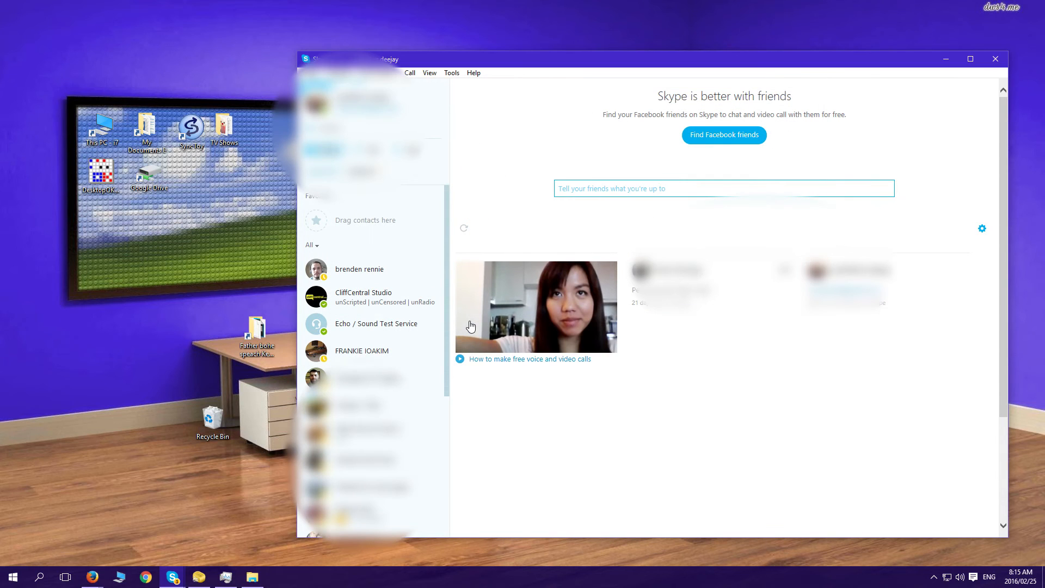
{"action": "mouse_move", "coordinate": [509, 465]}
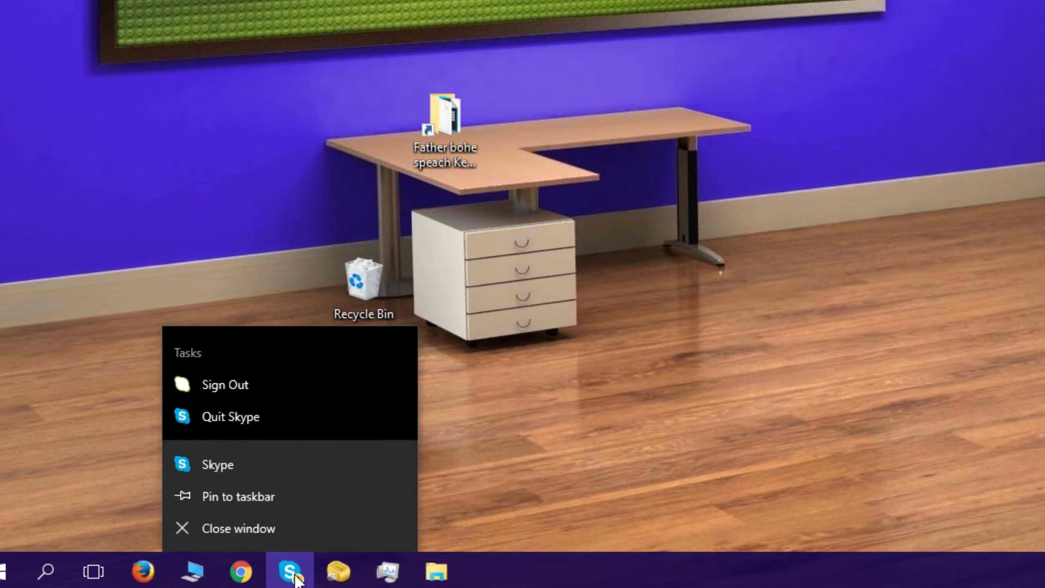
{"action": "mouse_move", "coordinate": [252, 423]}
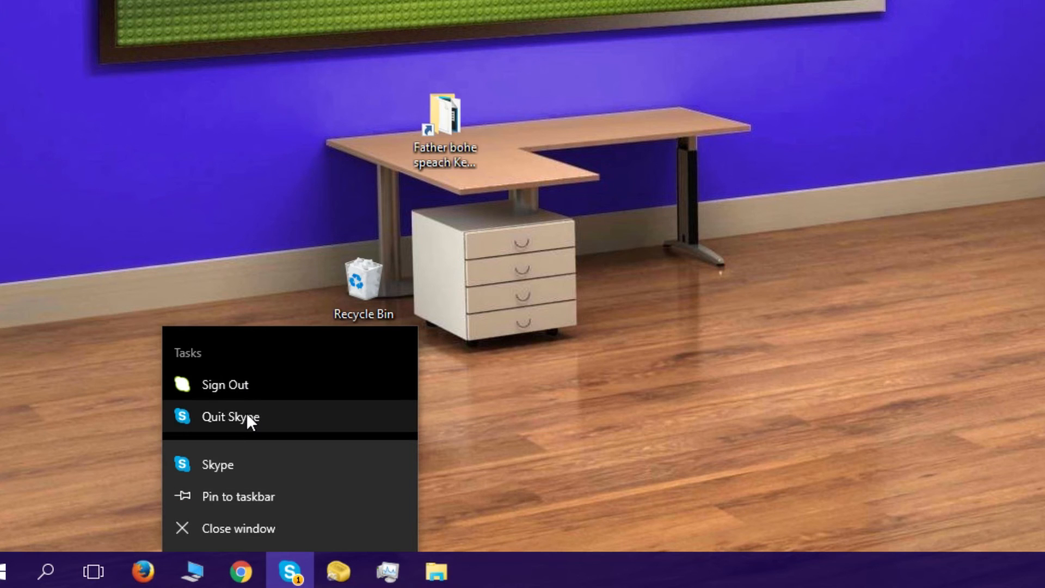
- Choose Quit Skype from the taskbar icon to show the quit confirmation
{"action": "left_click", "coordinate": [230, 417]}
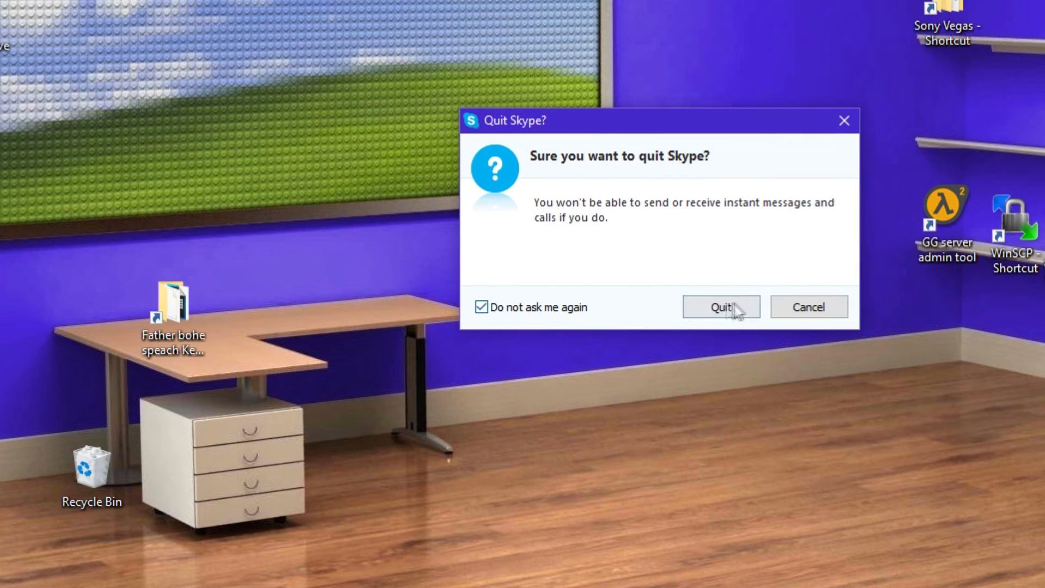